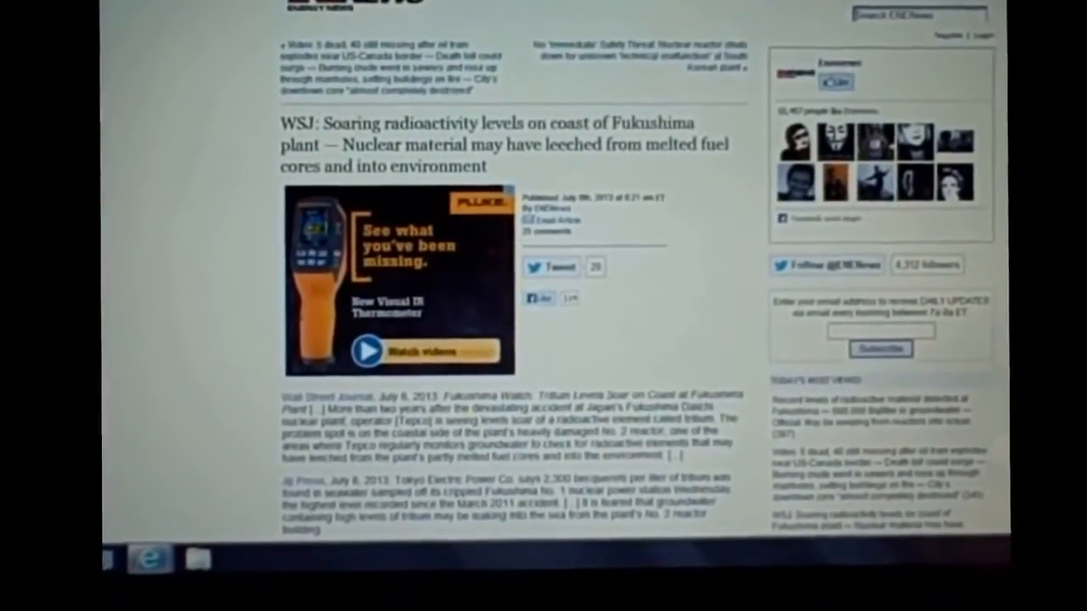
scroll(up, 3)
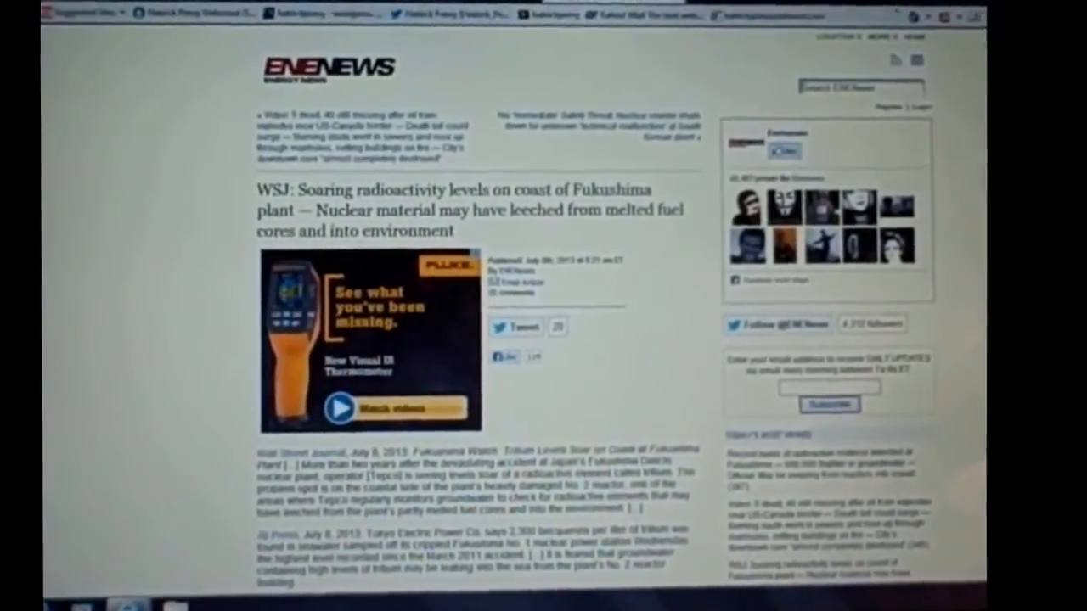
scroll(down, 3)
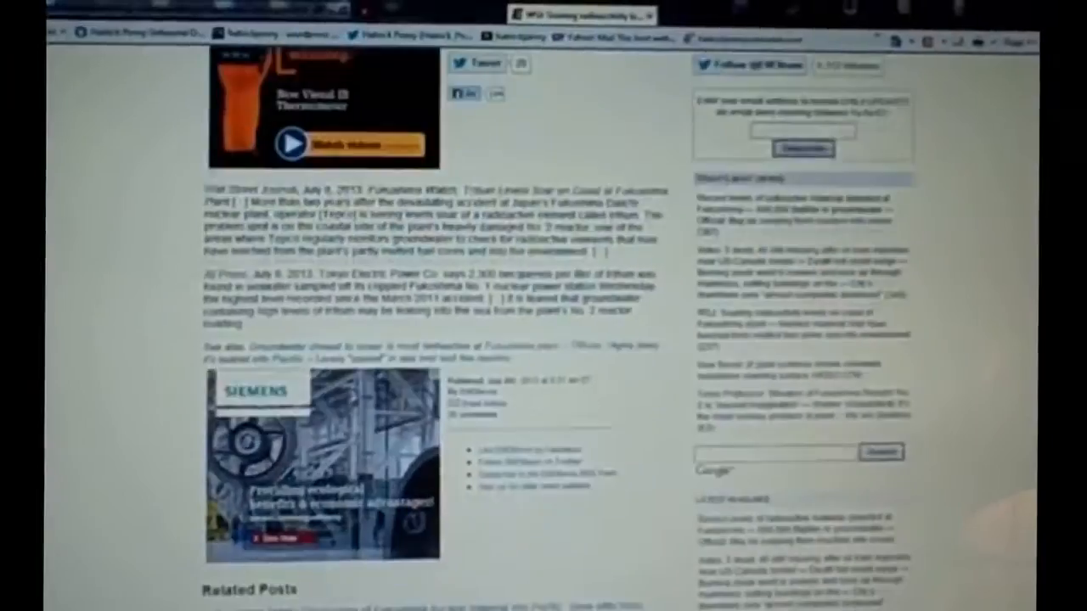
scroll(down, 3)
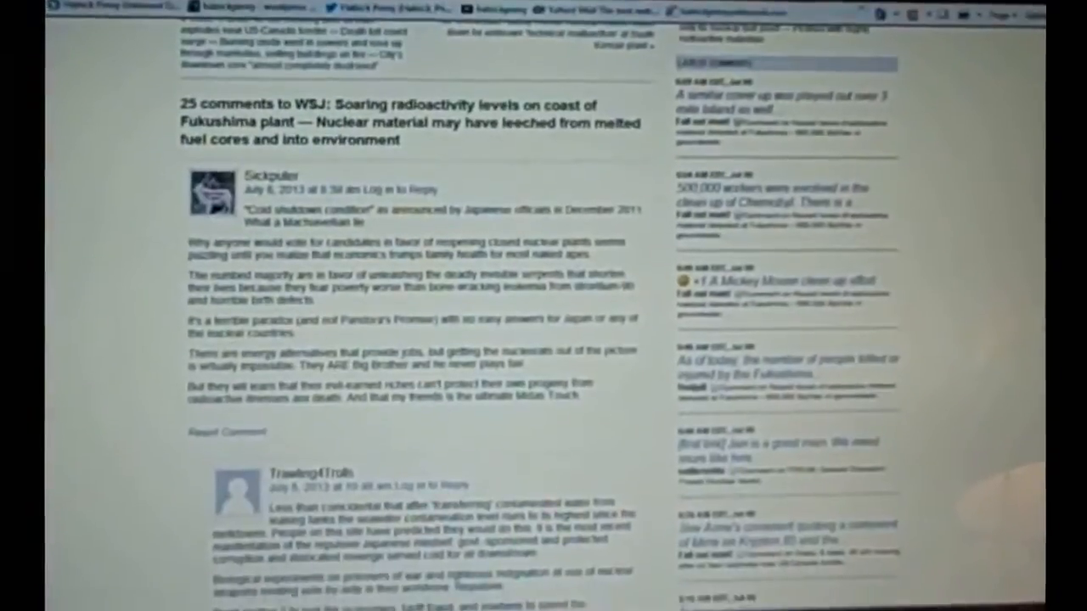
scroll(down, 3)
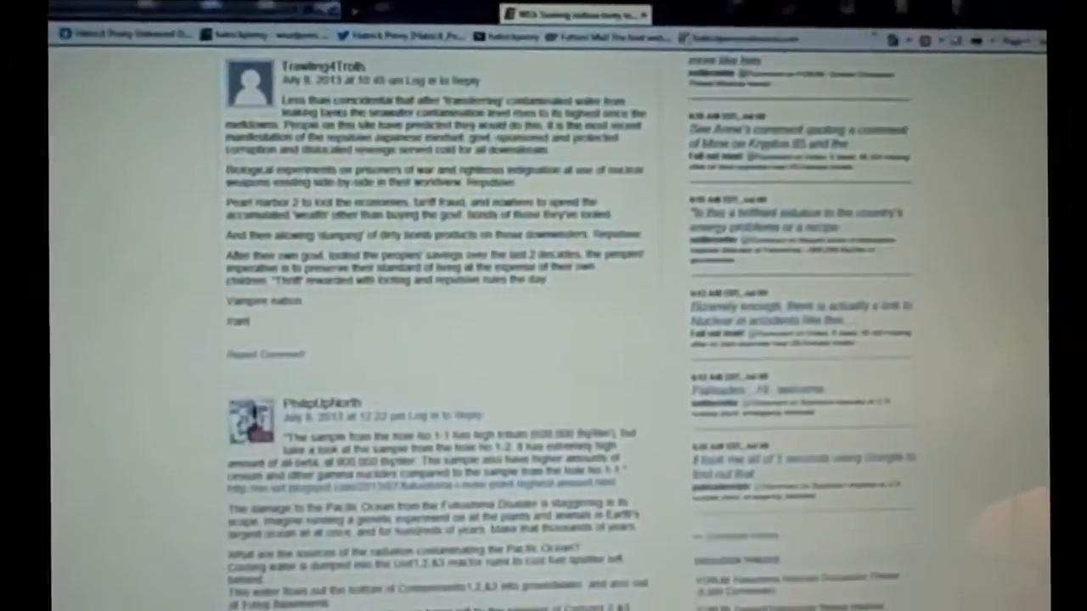
scroll(down, 3)
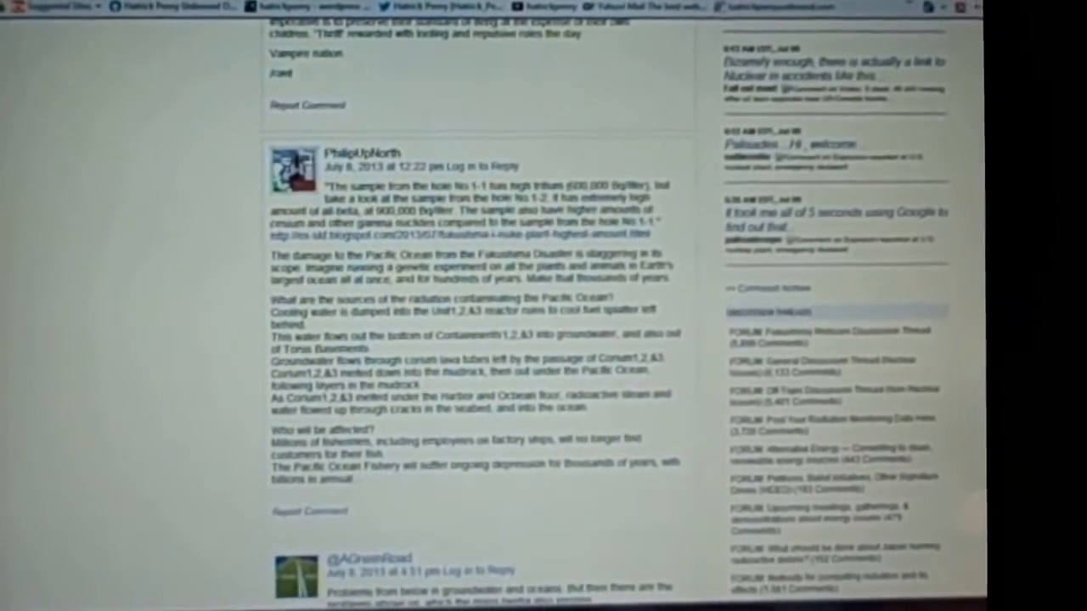
scroll(down, 3)
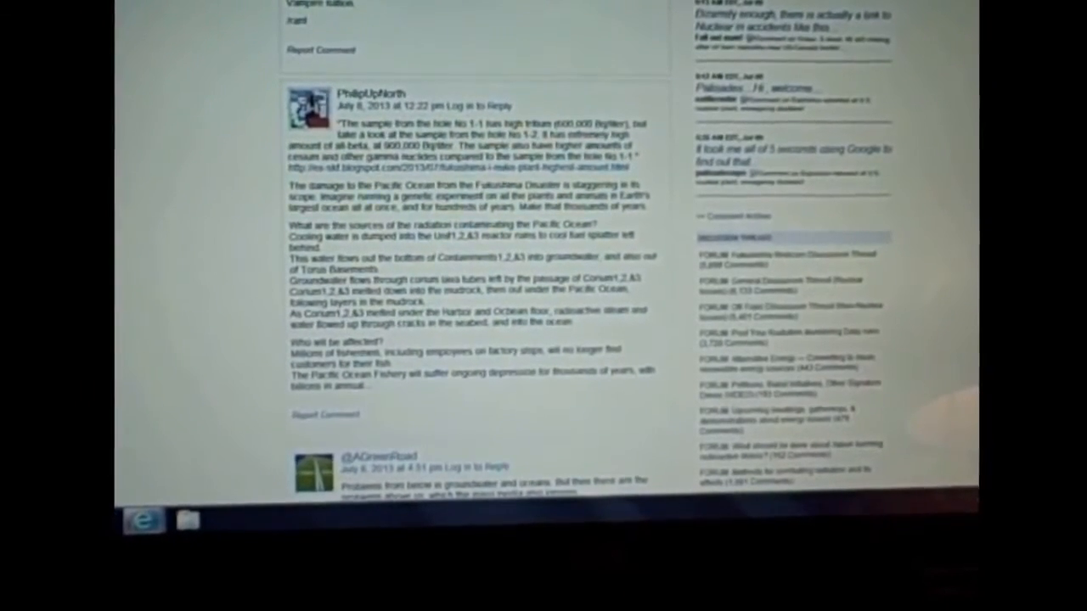
scroll(up, 3)
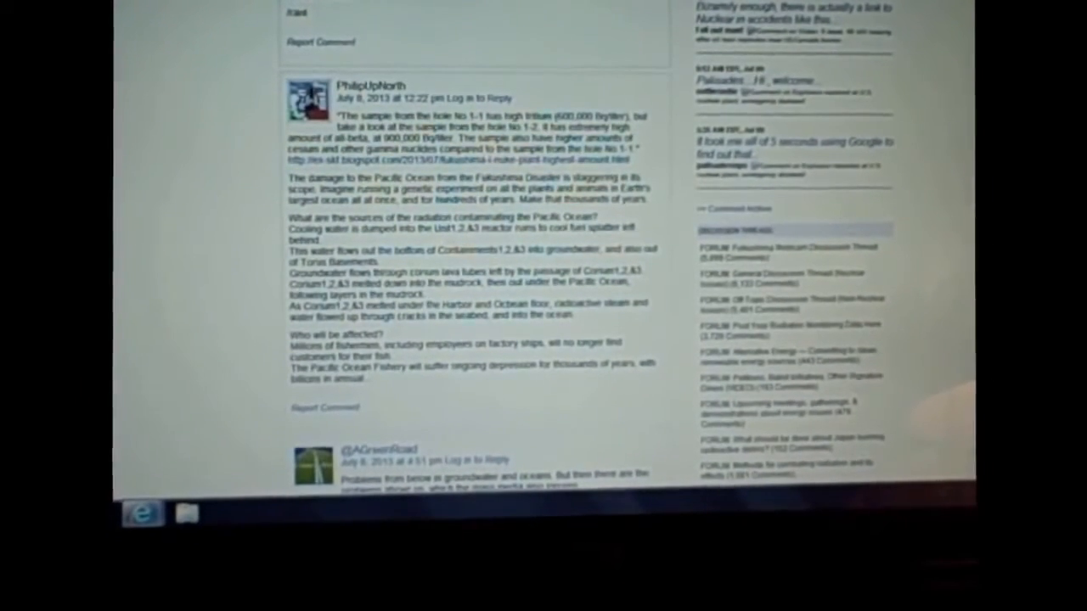
scroll(down, 3)
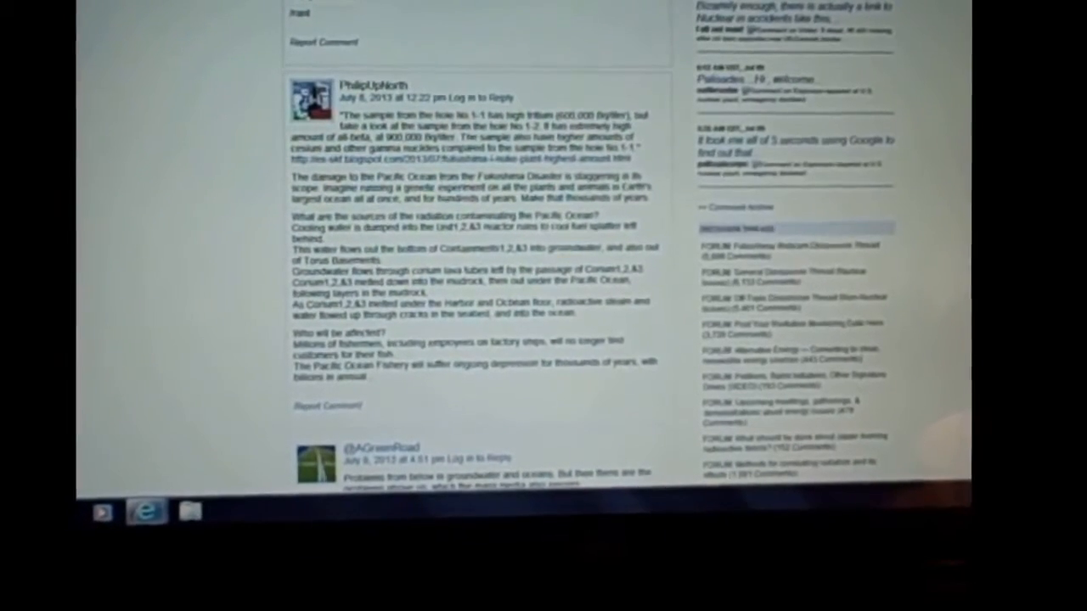
scroll(up, 3)
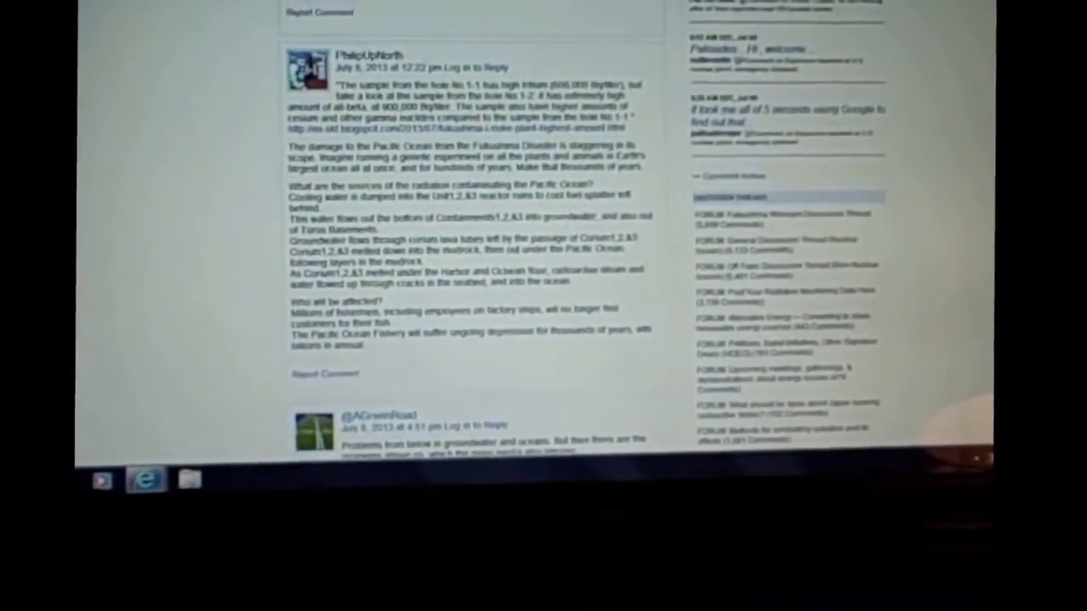
scroll(down, 3)
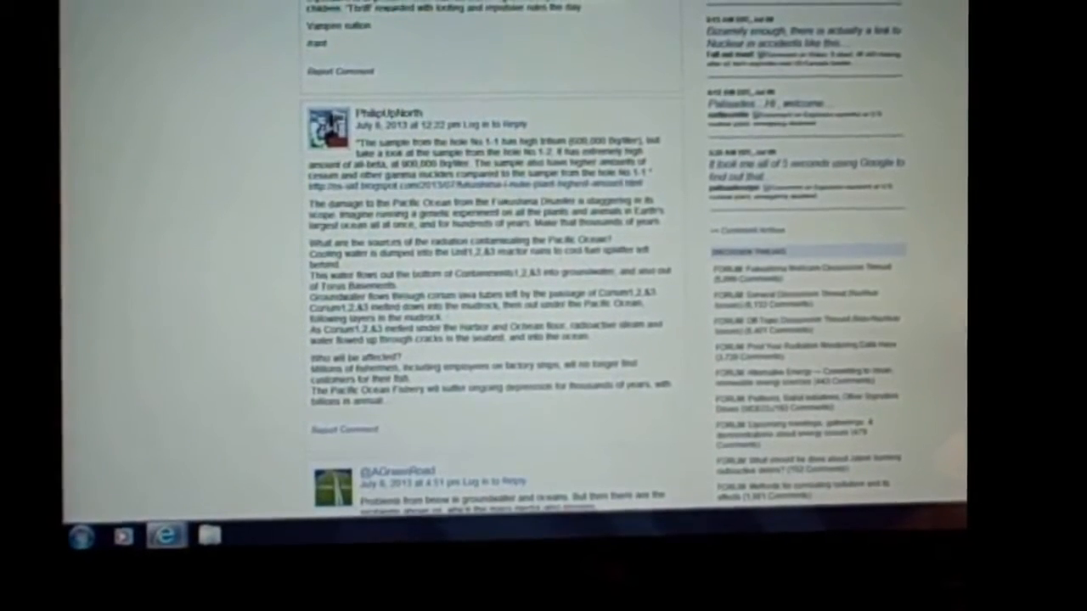
scroll(up, 3)
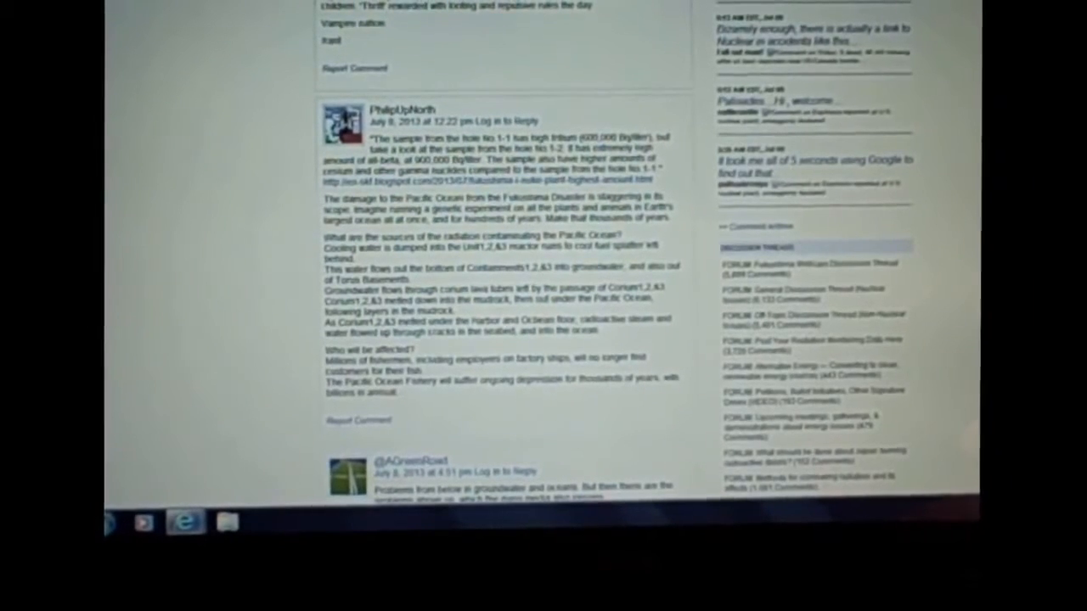
scroll(down, 3)
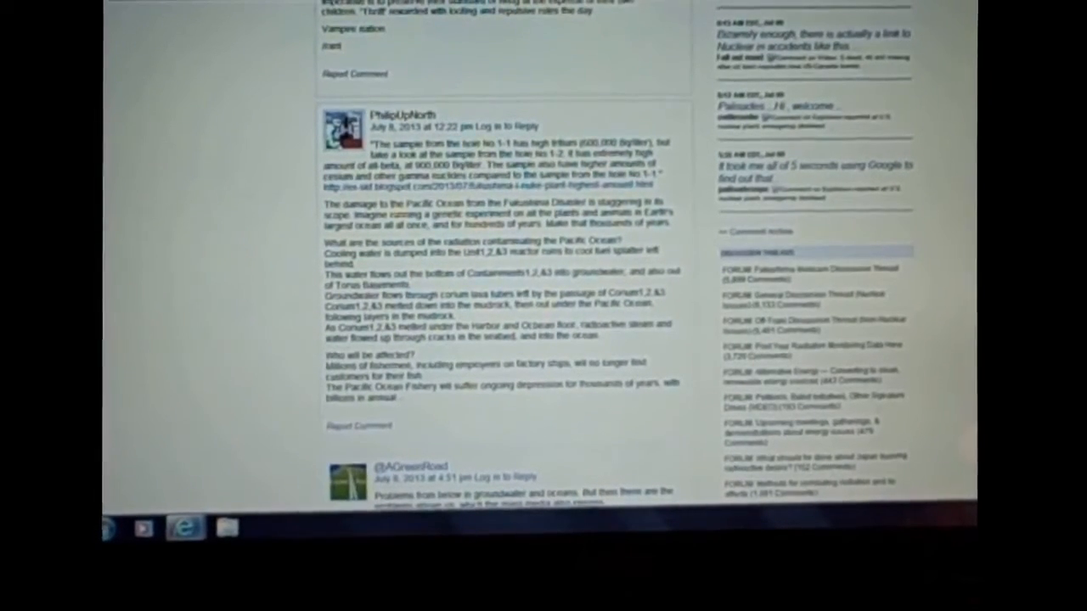
scroll(down, 3)
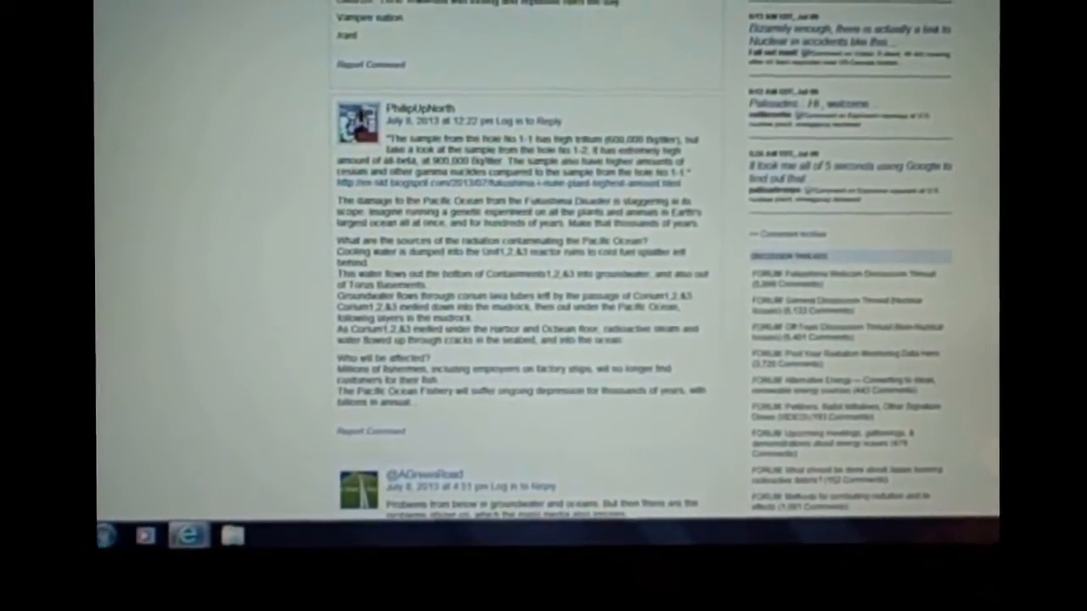
scroll(up, 3)
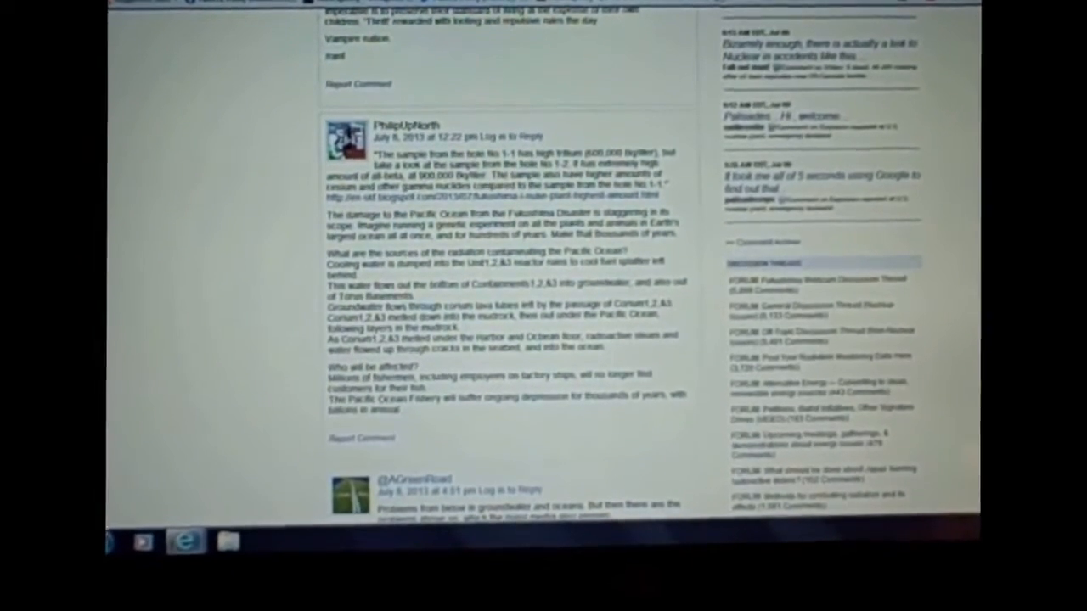
scroll(up, 3)
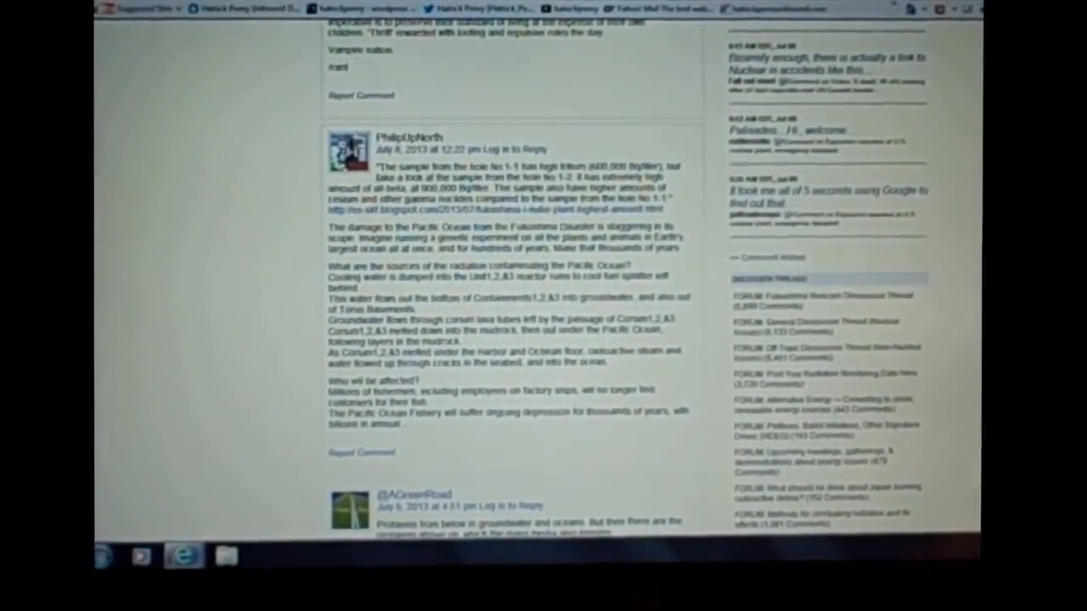
scroll(up, 3)
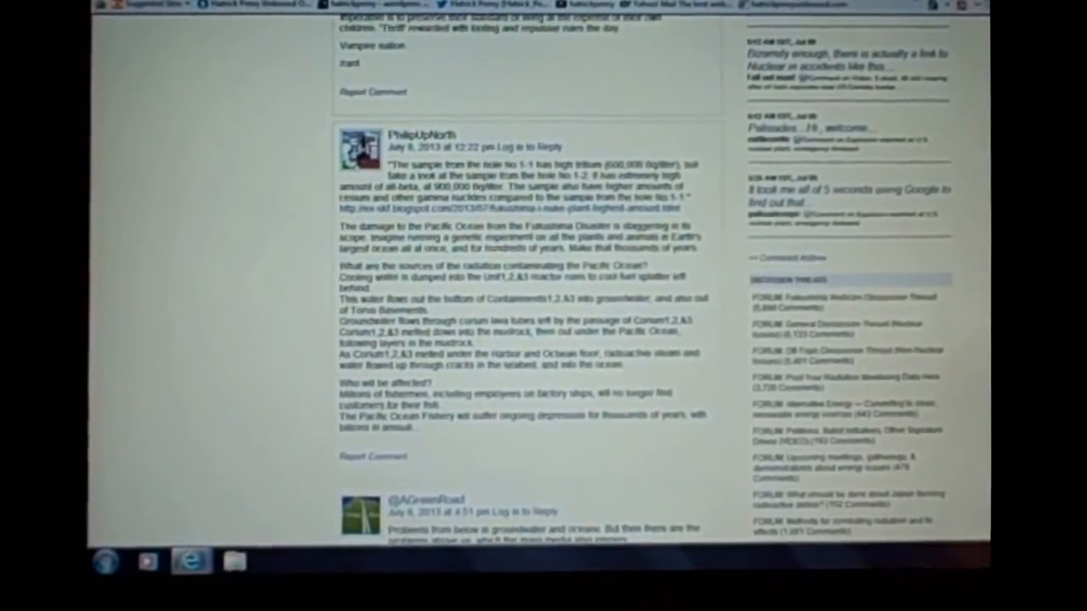
scroll(down, 3)
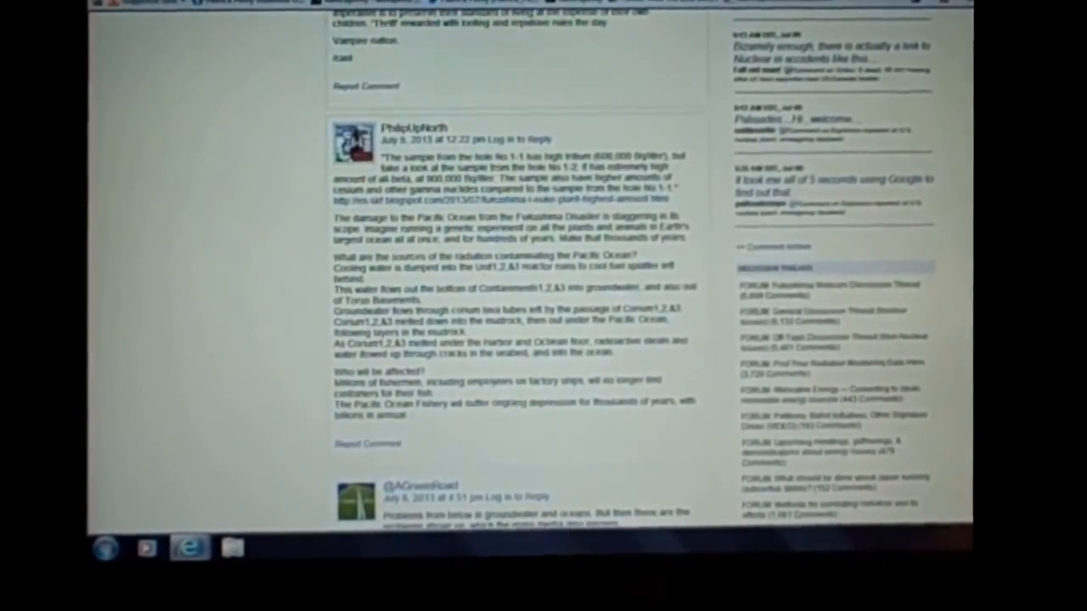
scroll(up, 3)
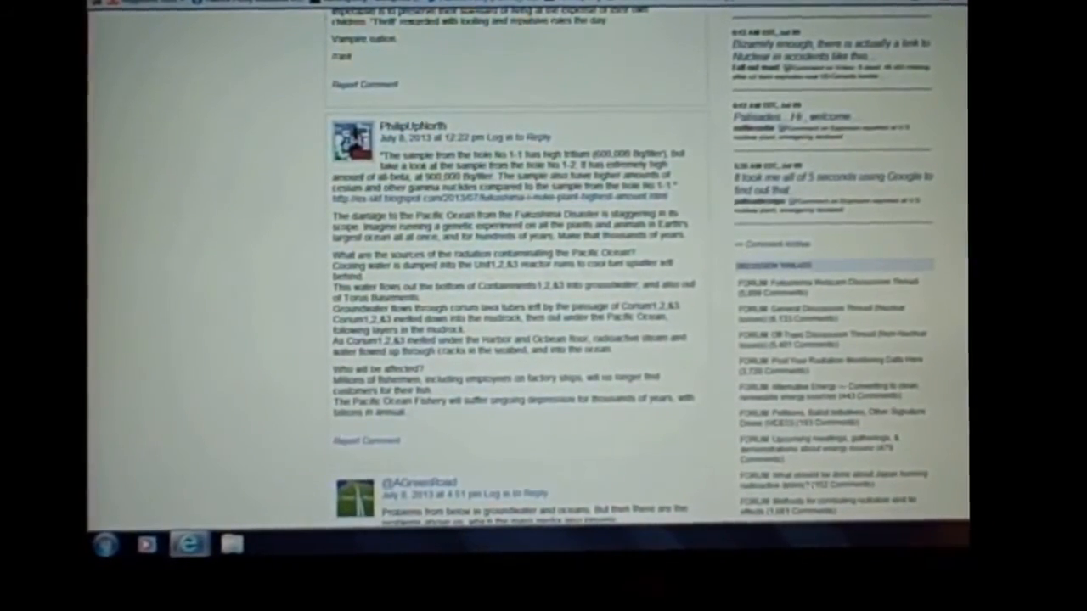